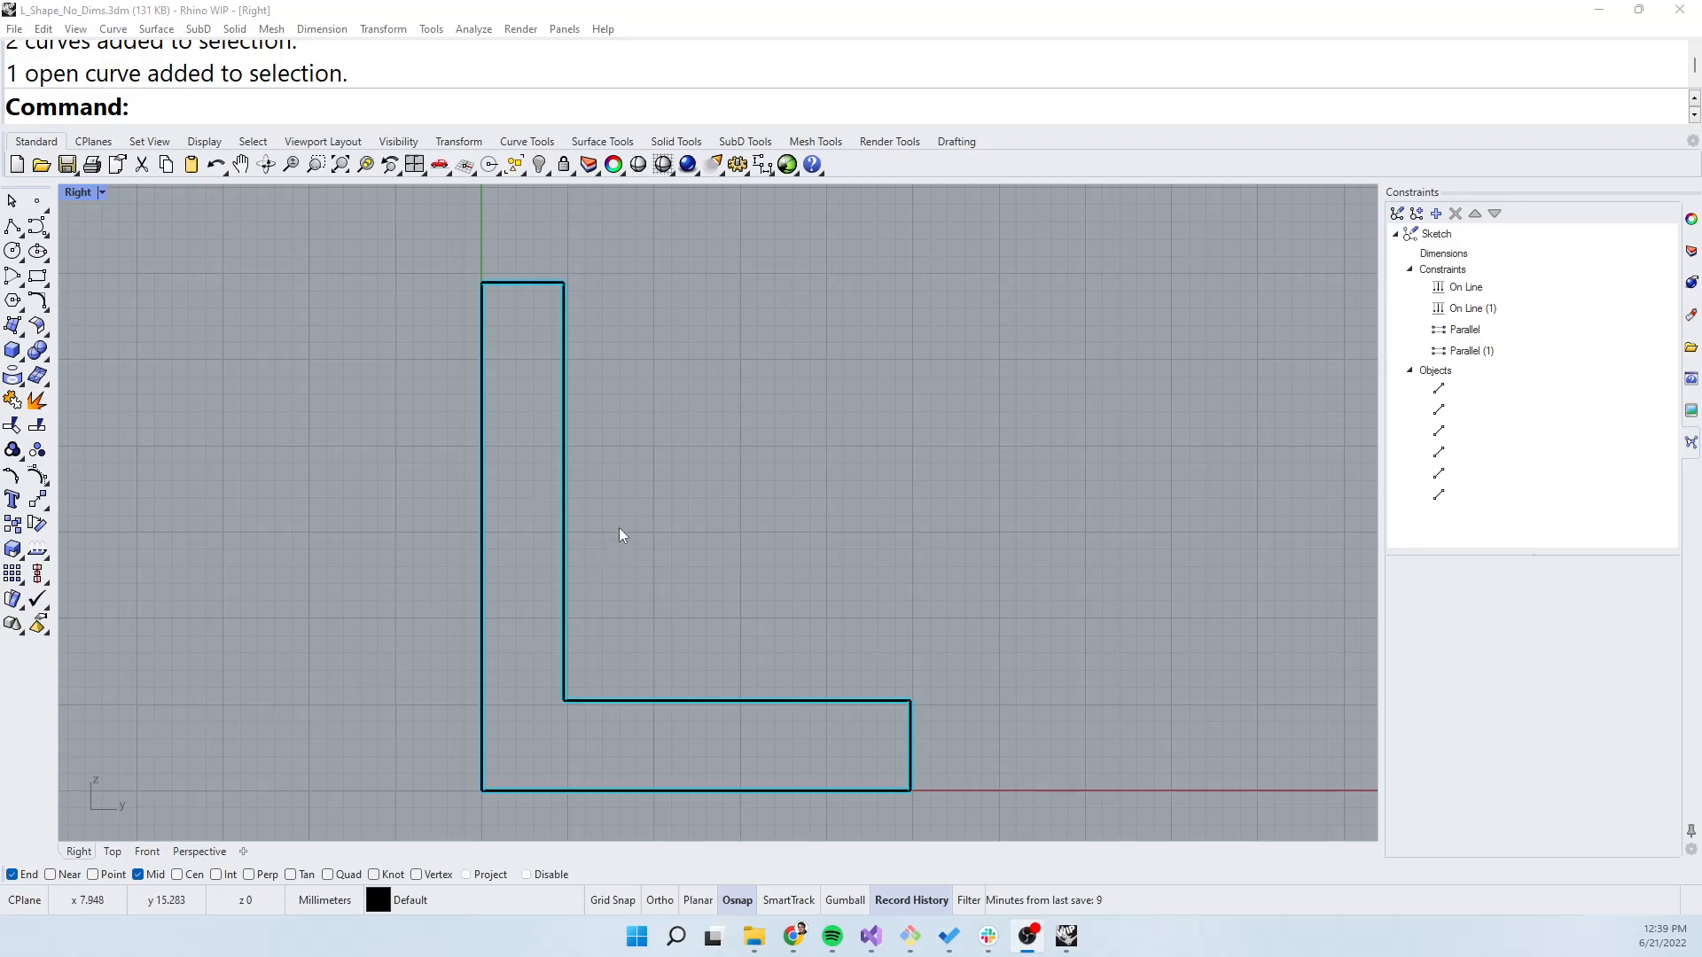
pyautogui.moveTo(622, 508)
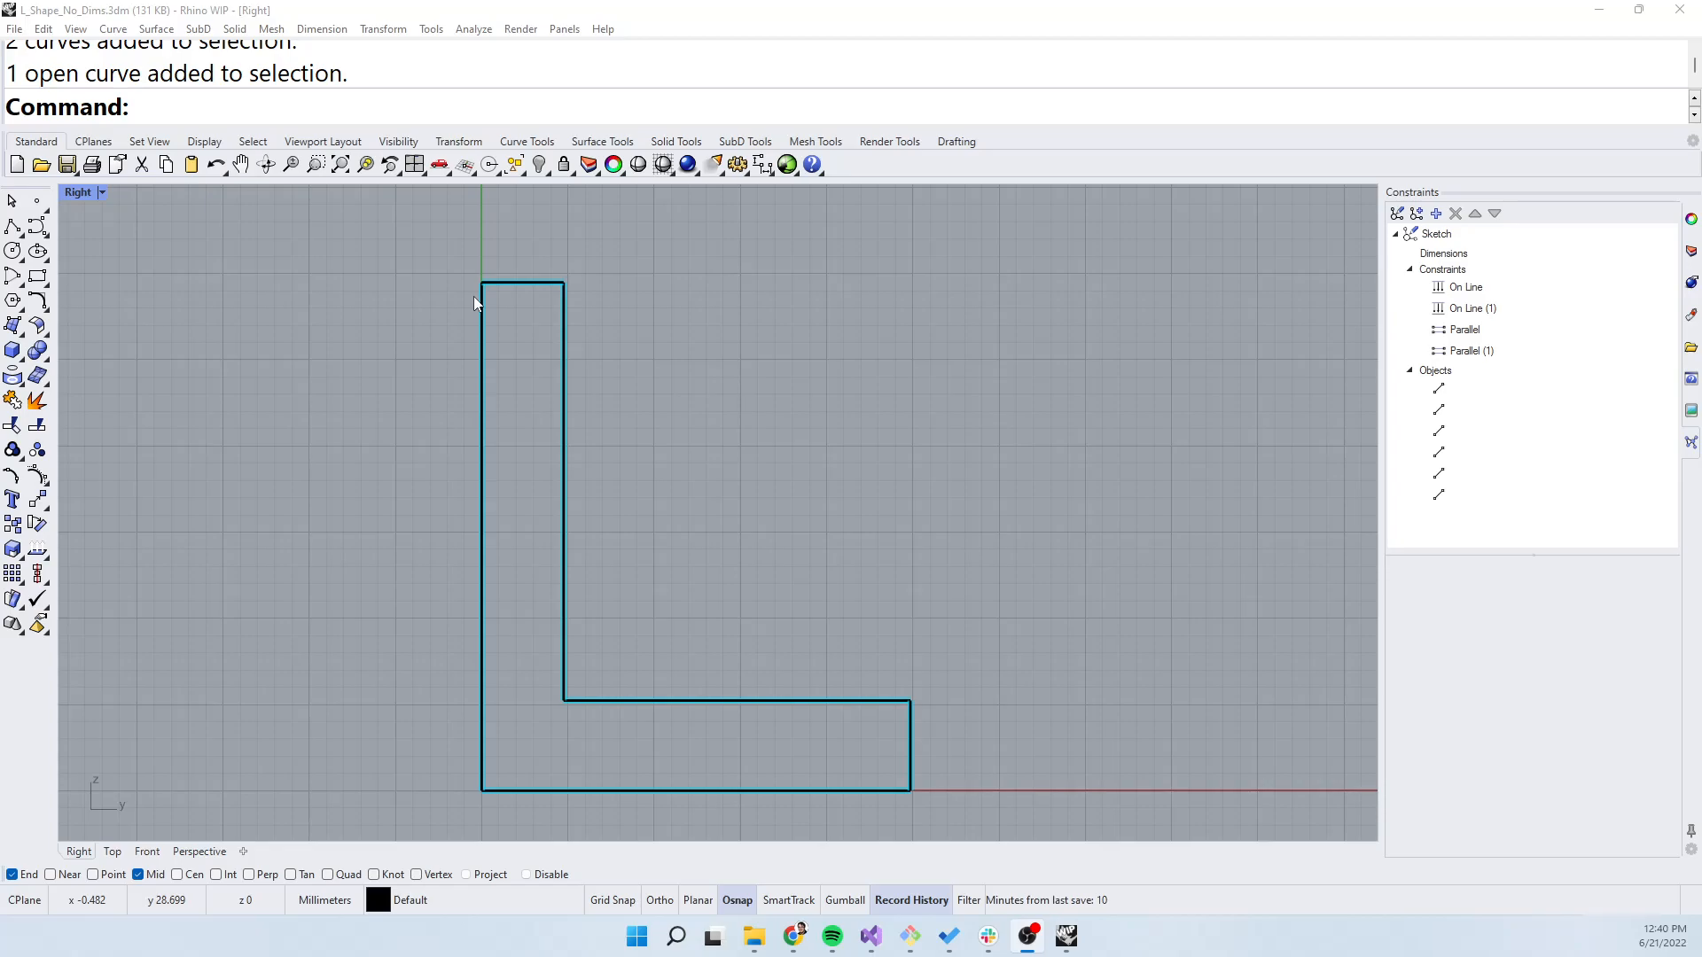
pyautogui.moveTo(763, 545)
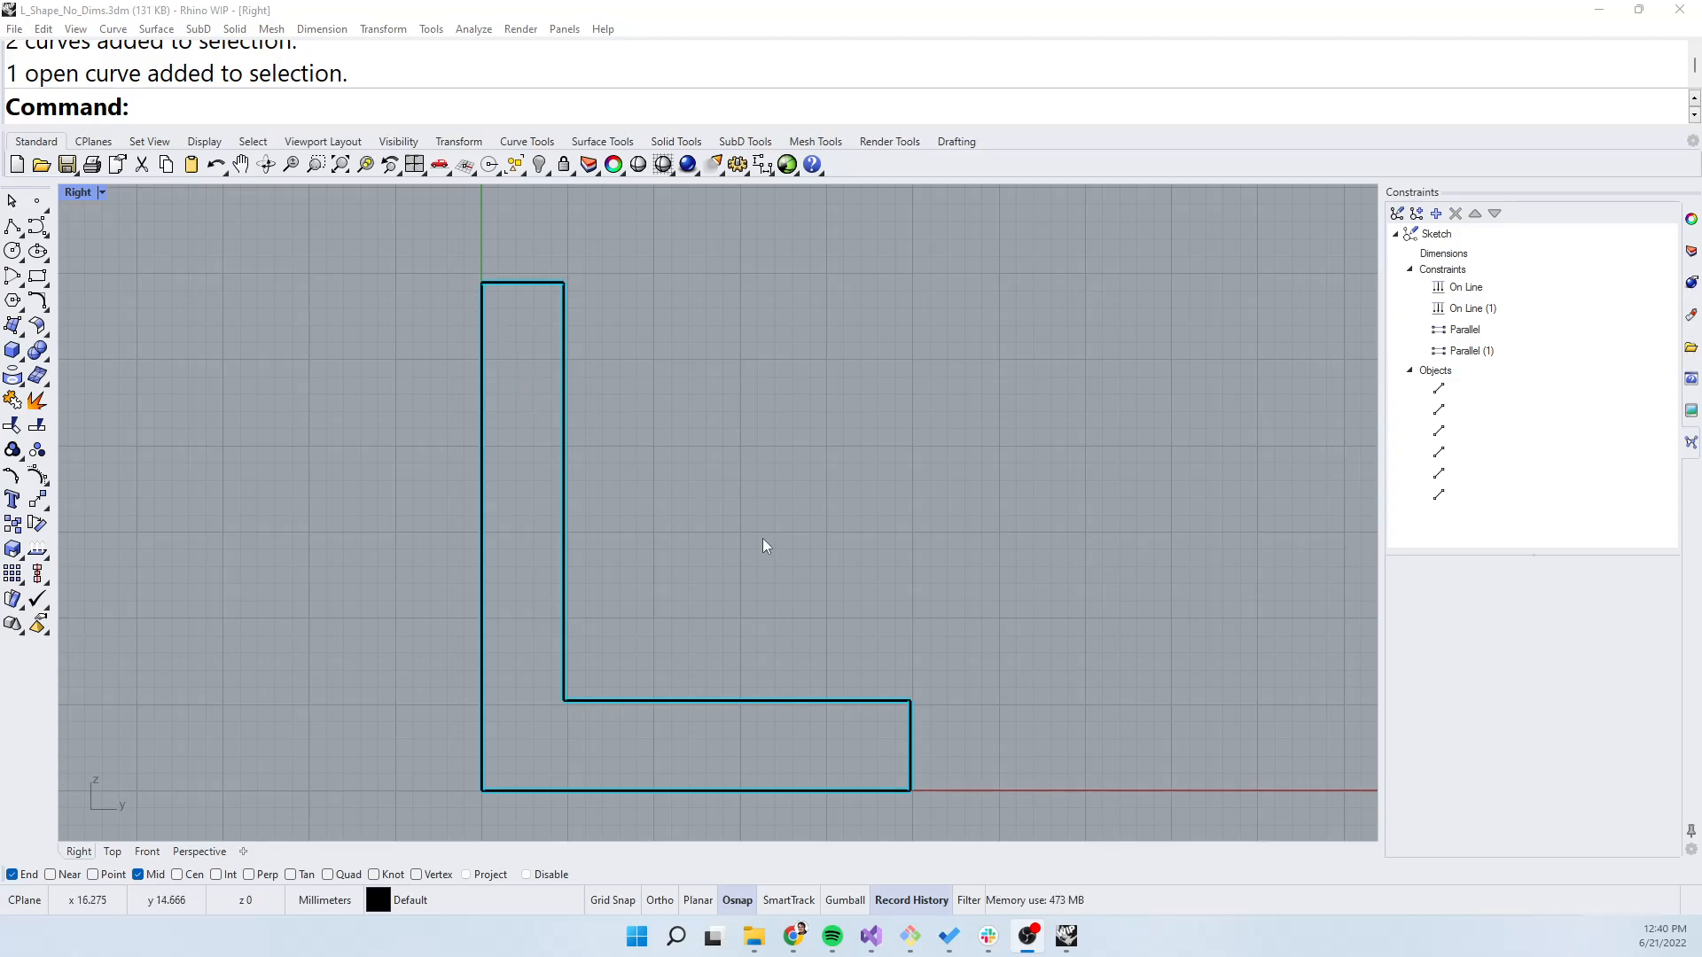
pyautogui.moveTo(751, 550)
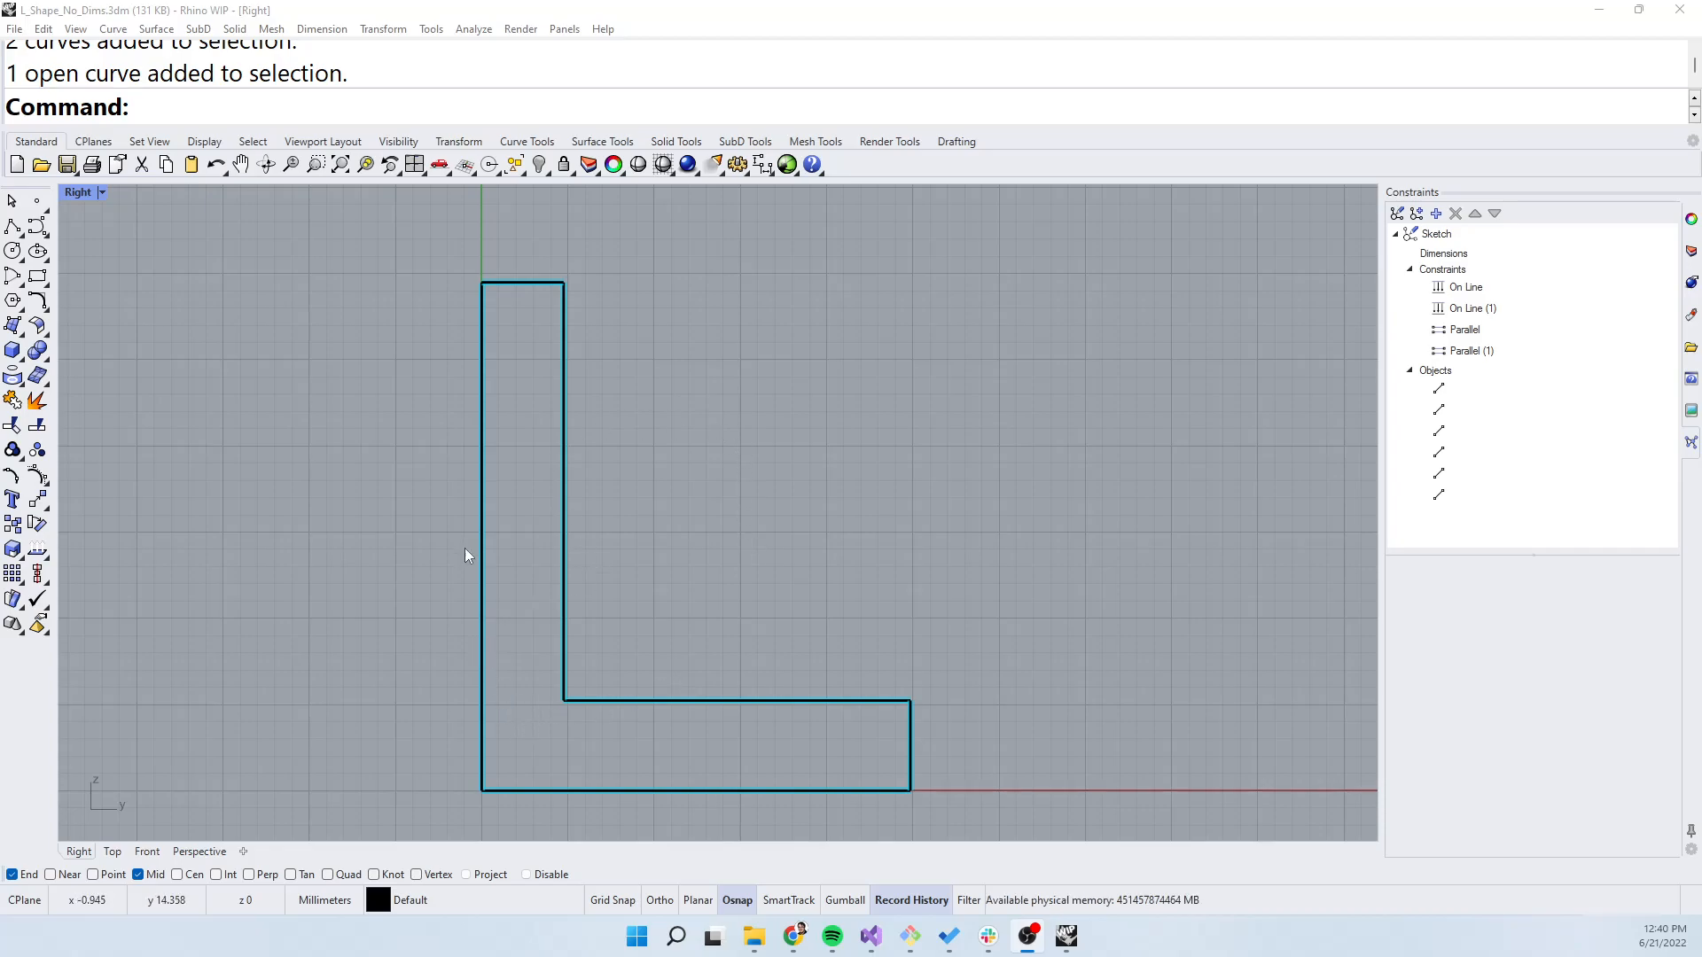
# Highlight the edges governed by each On Line/Parallel constraint pair, clearing highlights after each
pyautogui.click(482, 532)
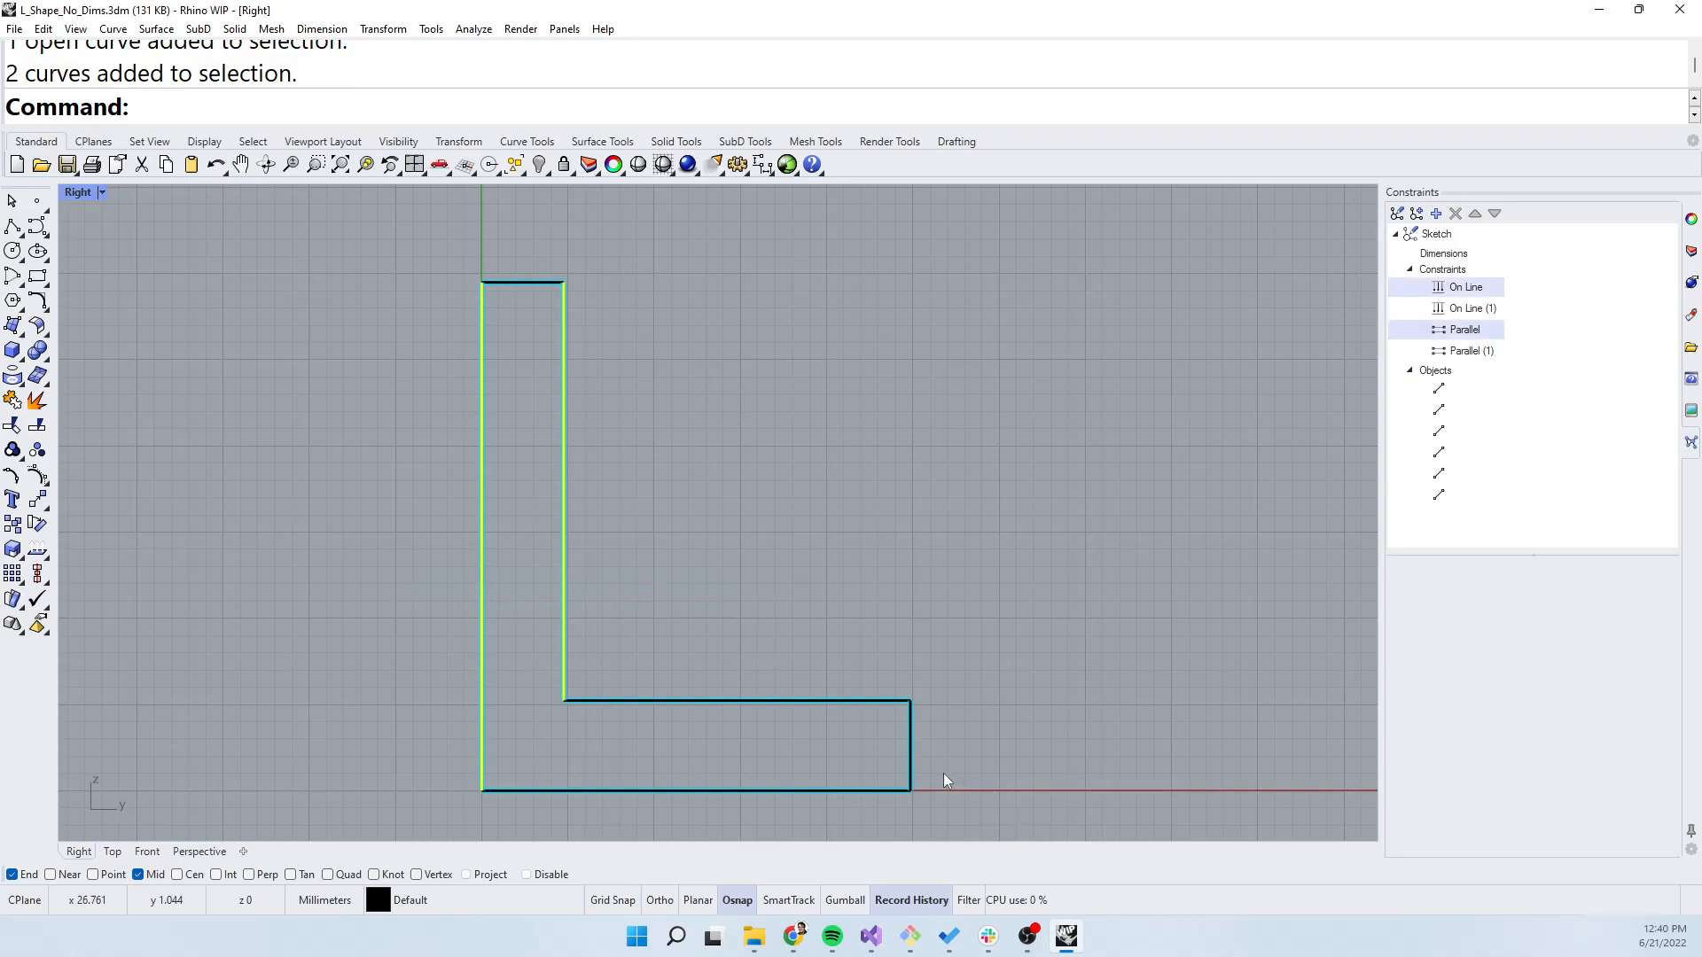
pyautogui.click(720, 829)
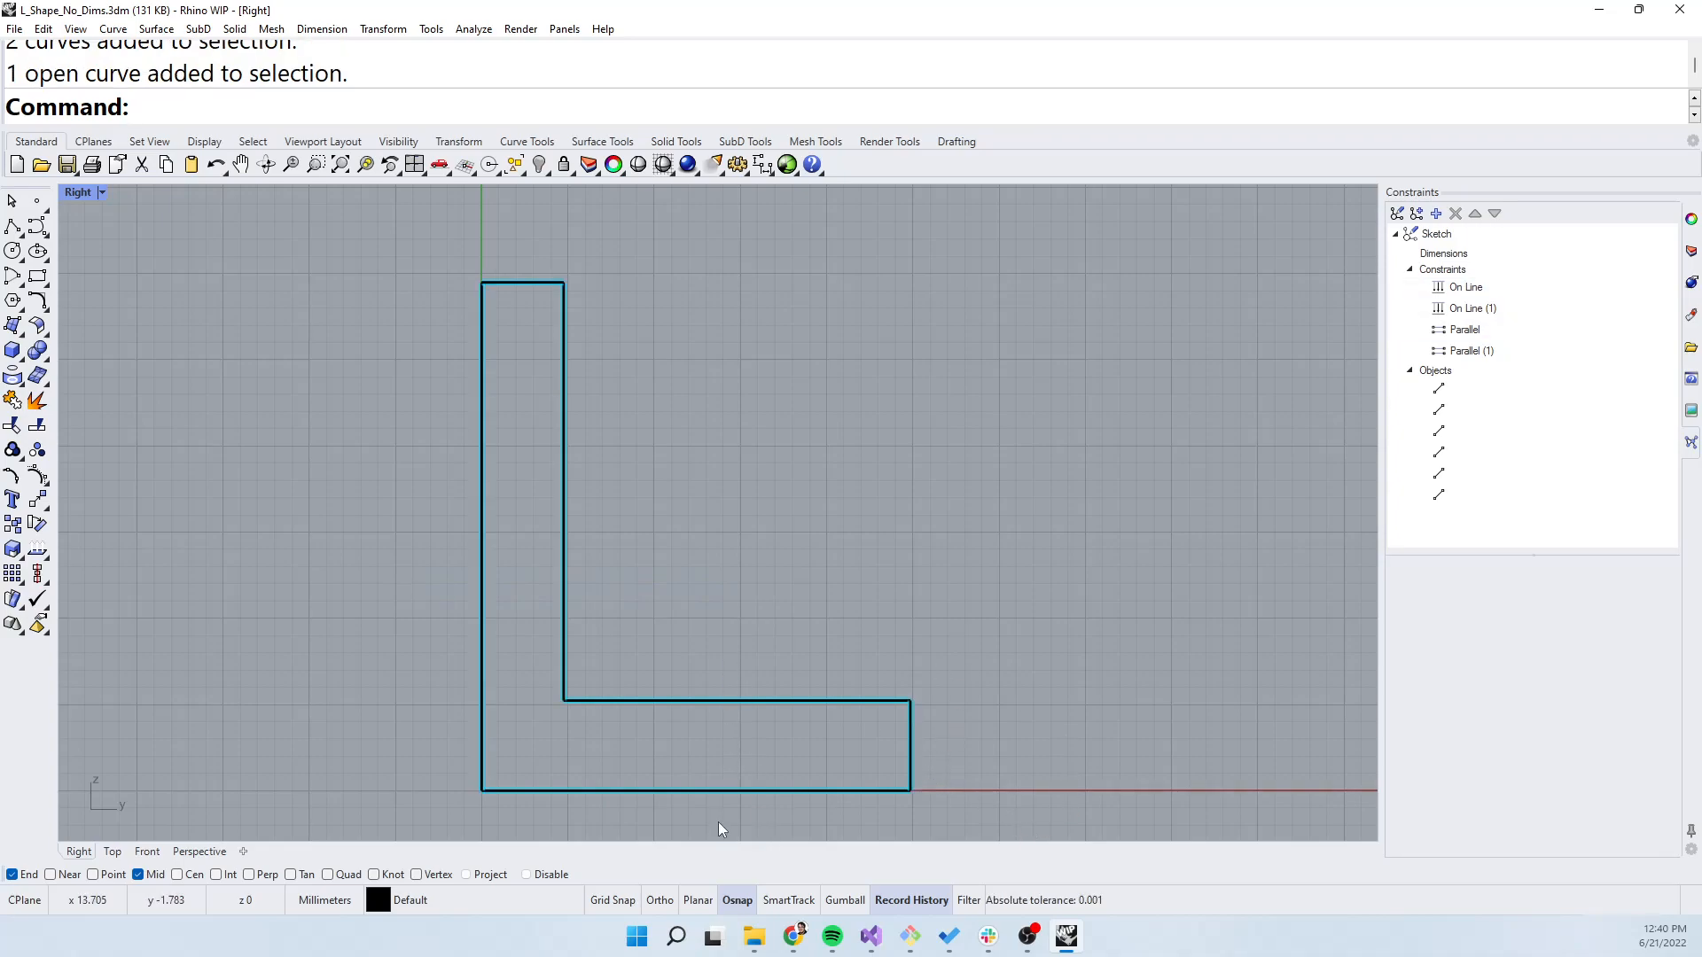
pyautogui.click(1466, 309)
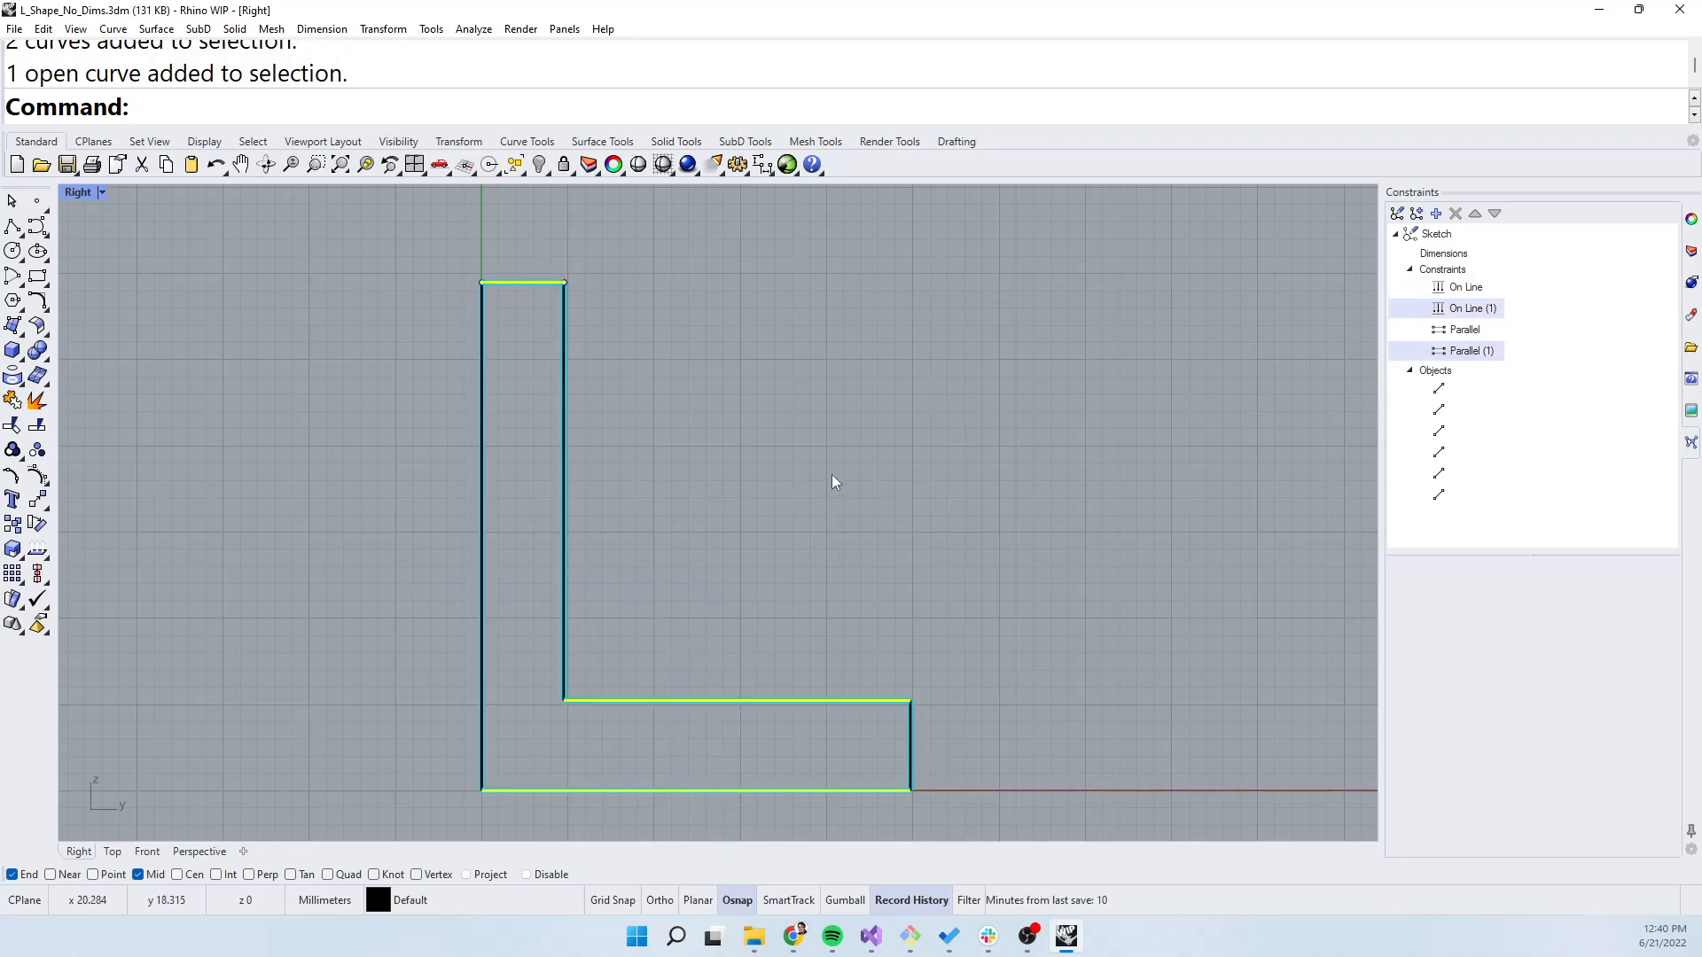
pyautogui.click(695, 445)
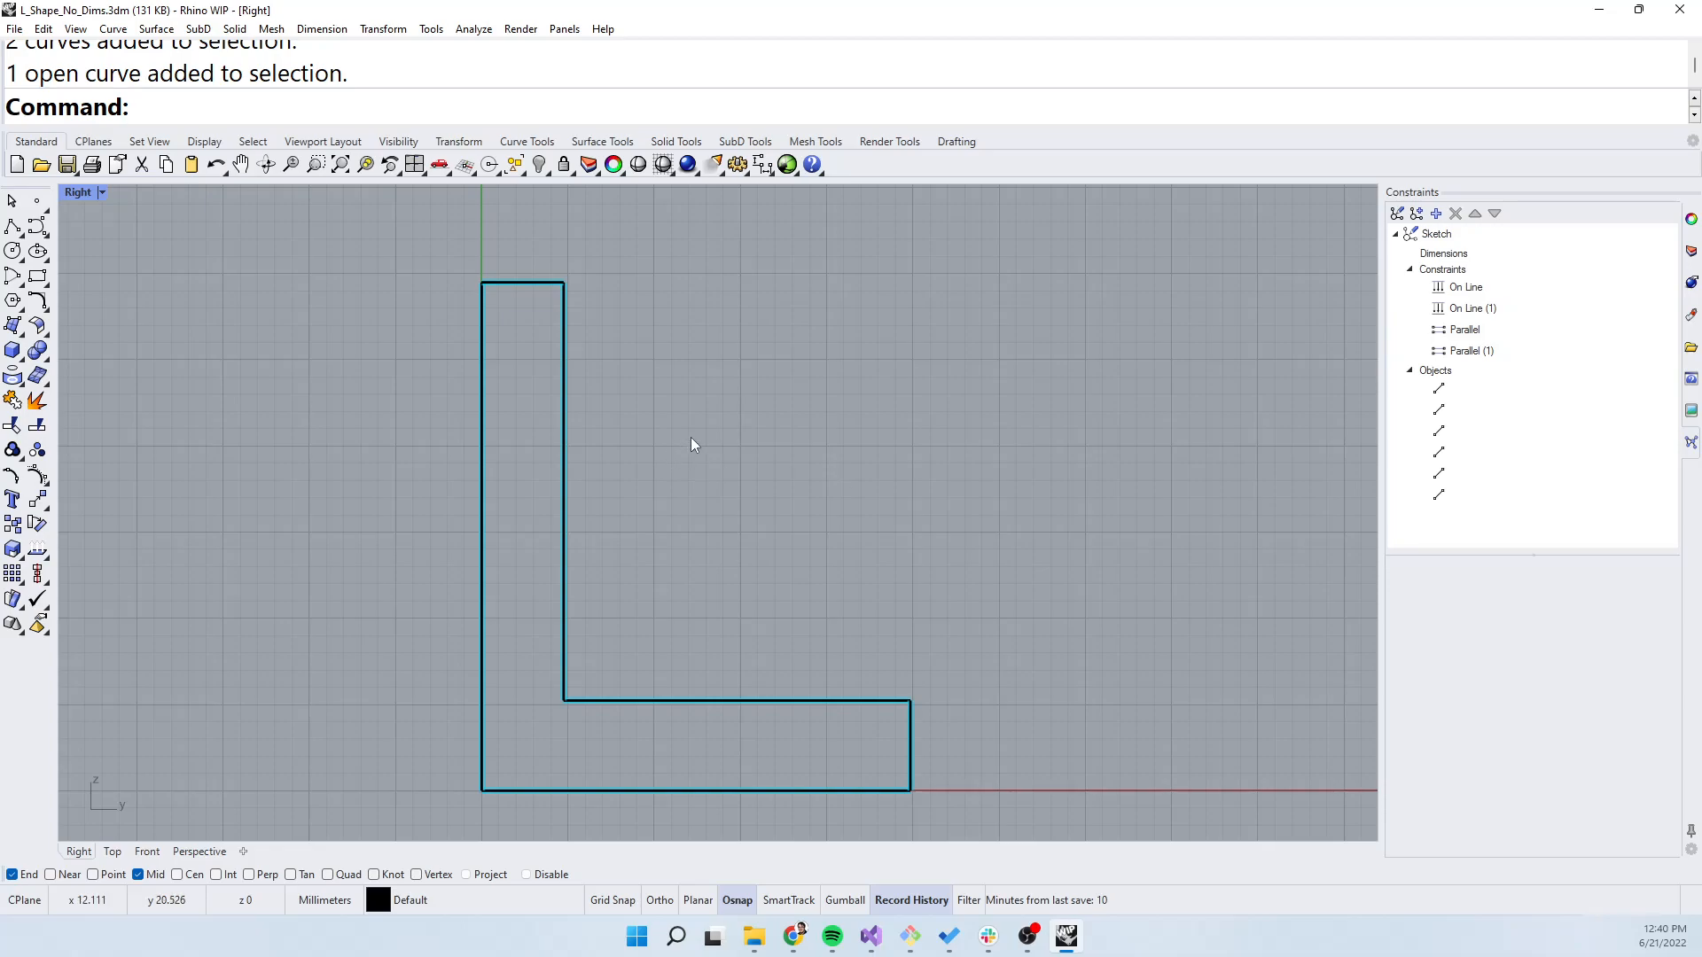
pyautogui.moveTo(533, 288)
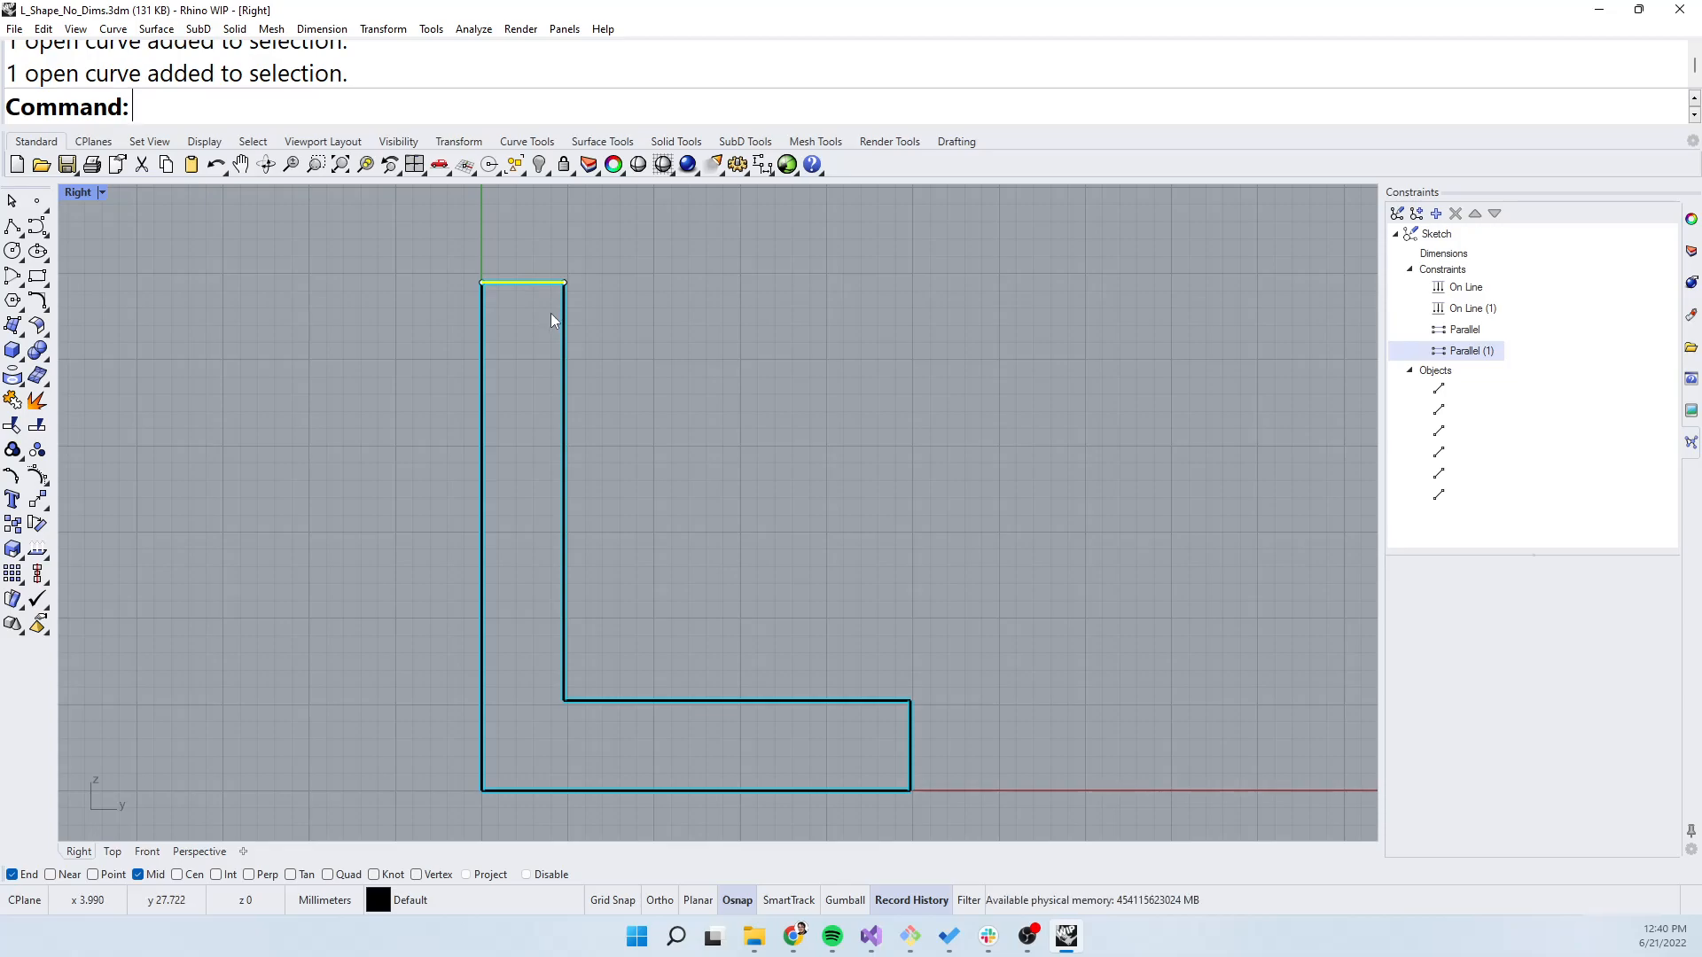
# Drag the top-right corner grip upward so the tall arm rises and constraints re-solve
pyautogui.click(564, 283)
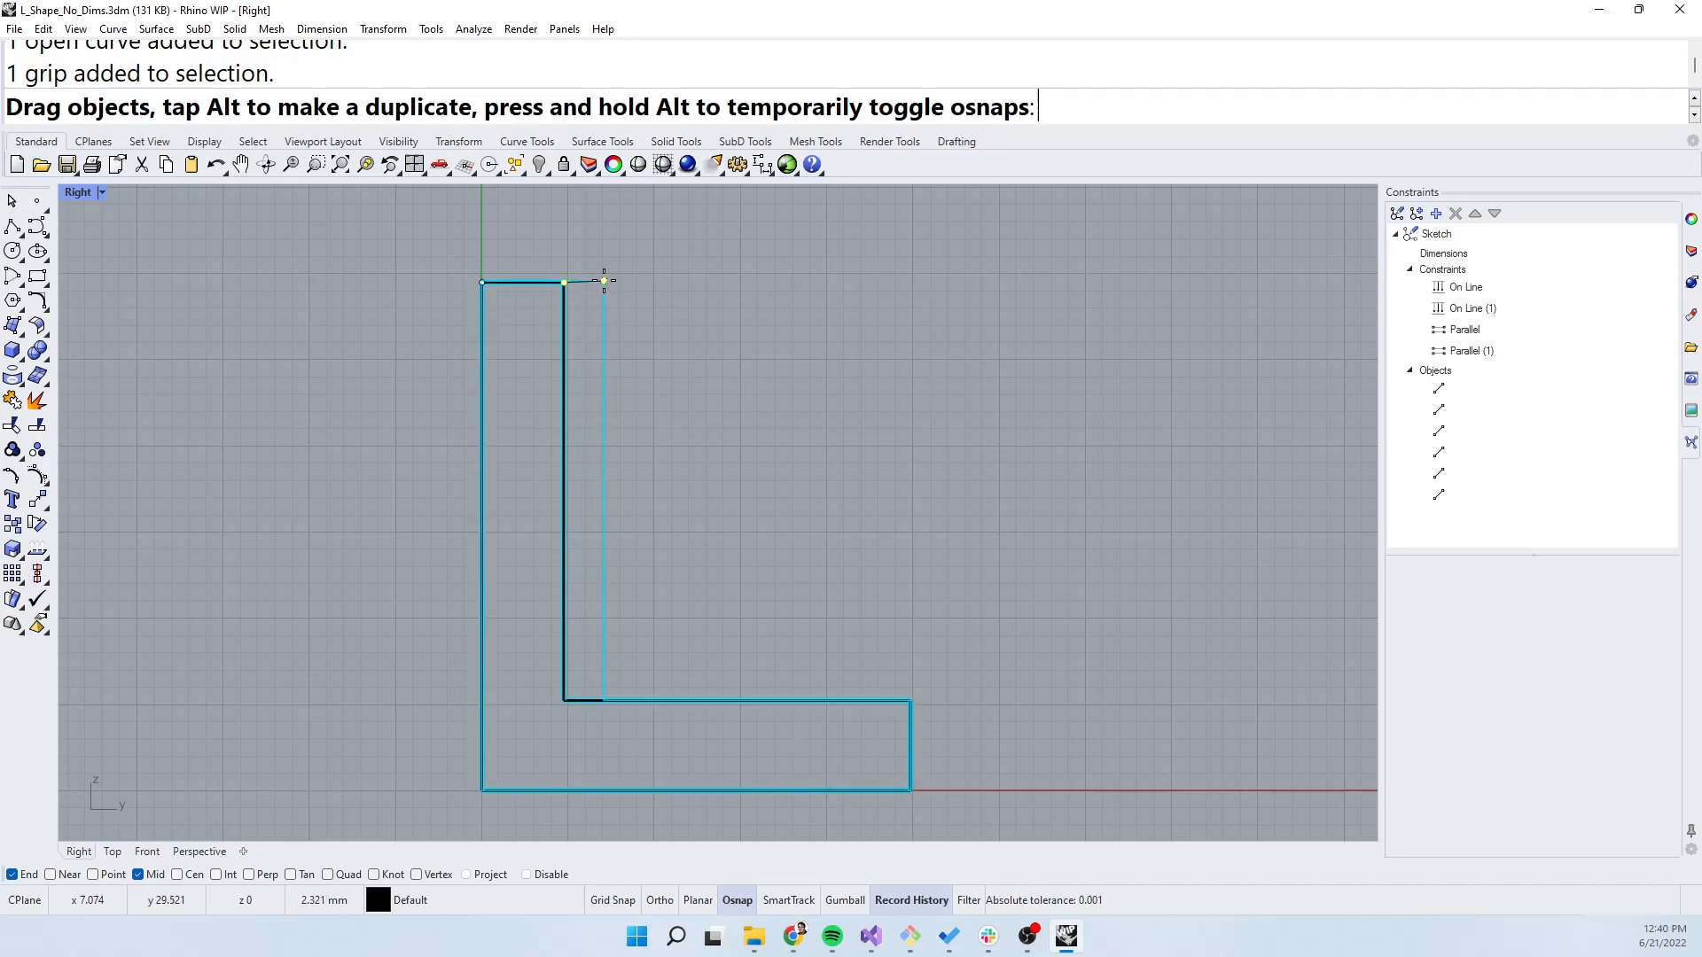
pyautogui.moveTo(604, 281); pyautogui.dragTo(585, 247)
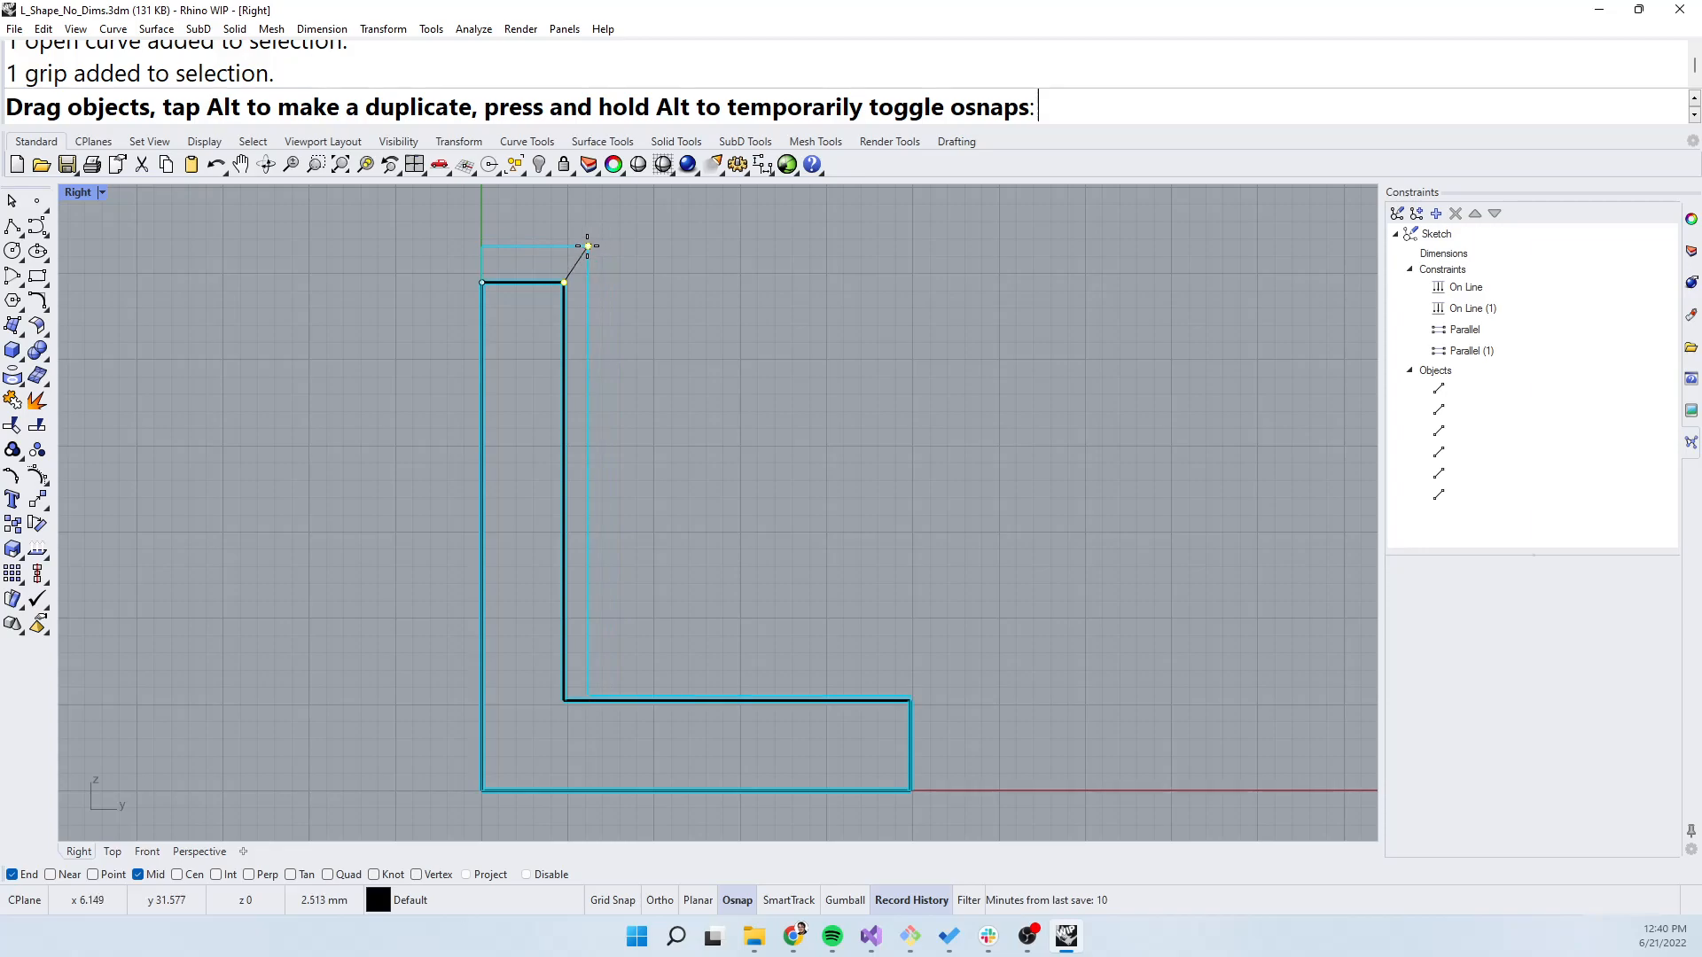
pyautogui.moveTo(586, 248); pyautogui.dragTo(585, 326)
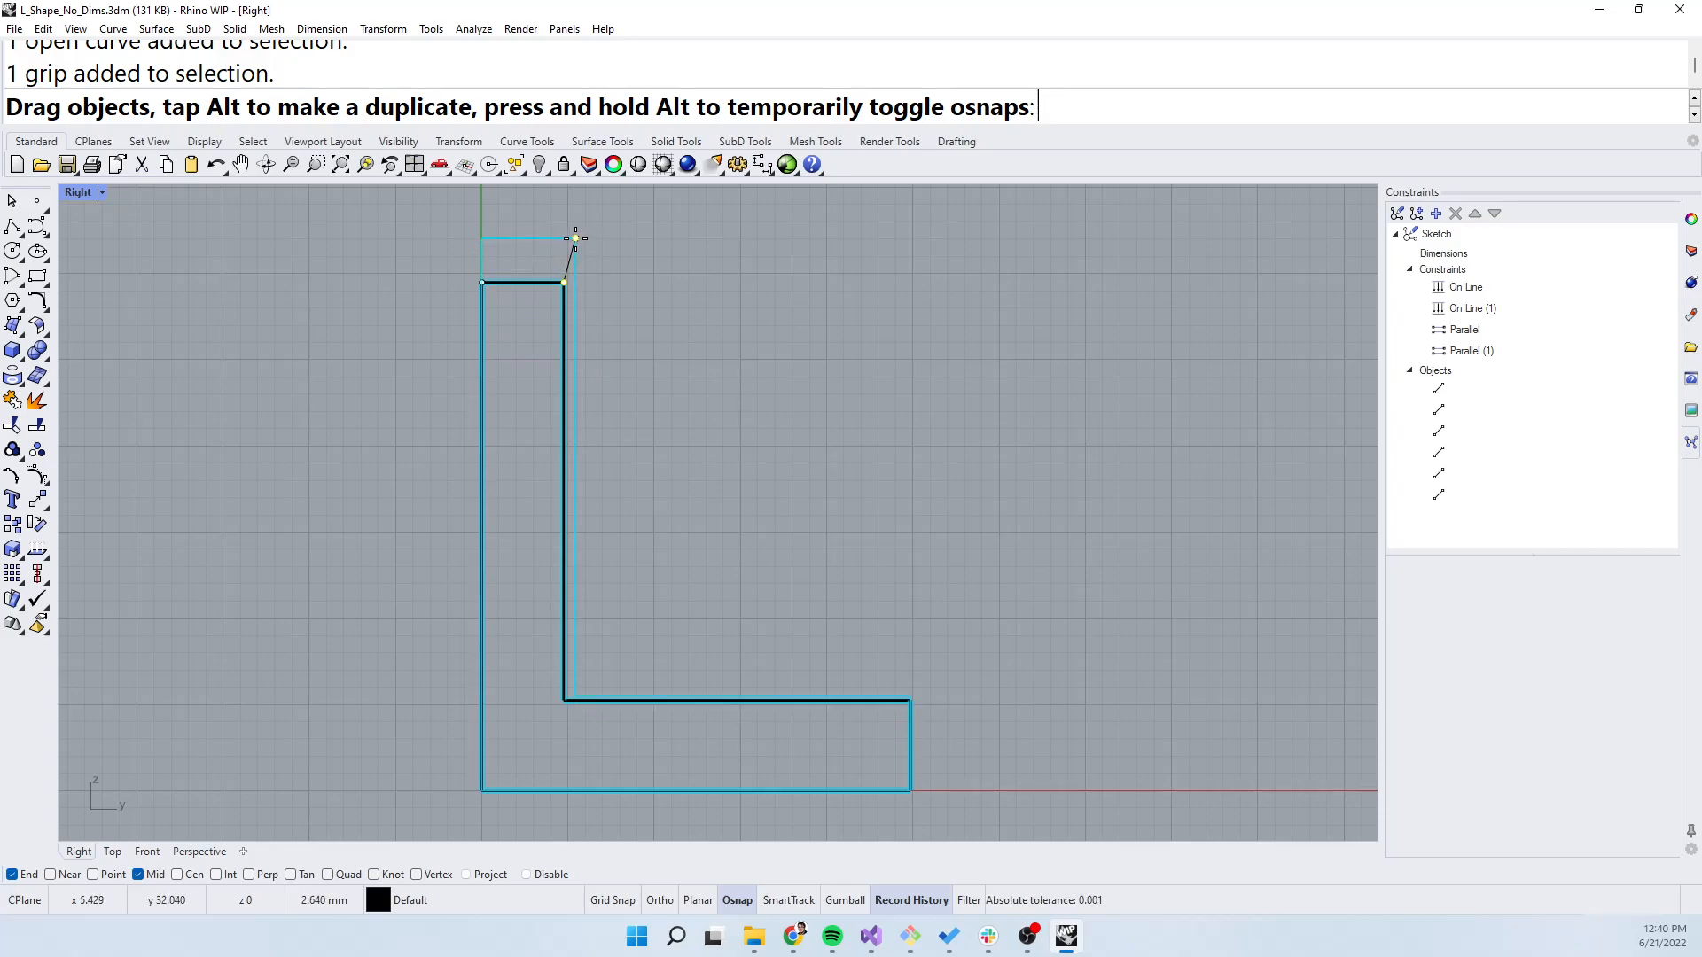
pyautogui.moveTo(575, 239); pyautogui.dragTo(565, 253)
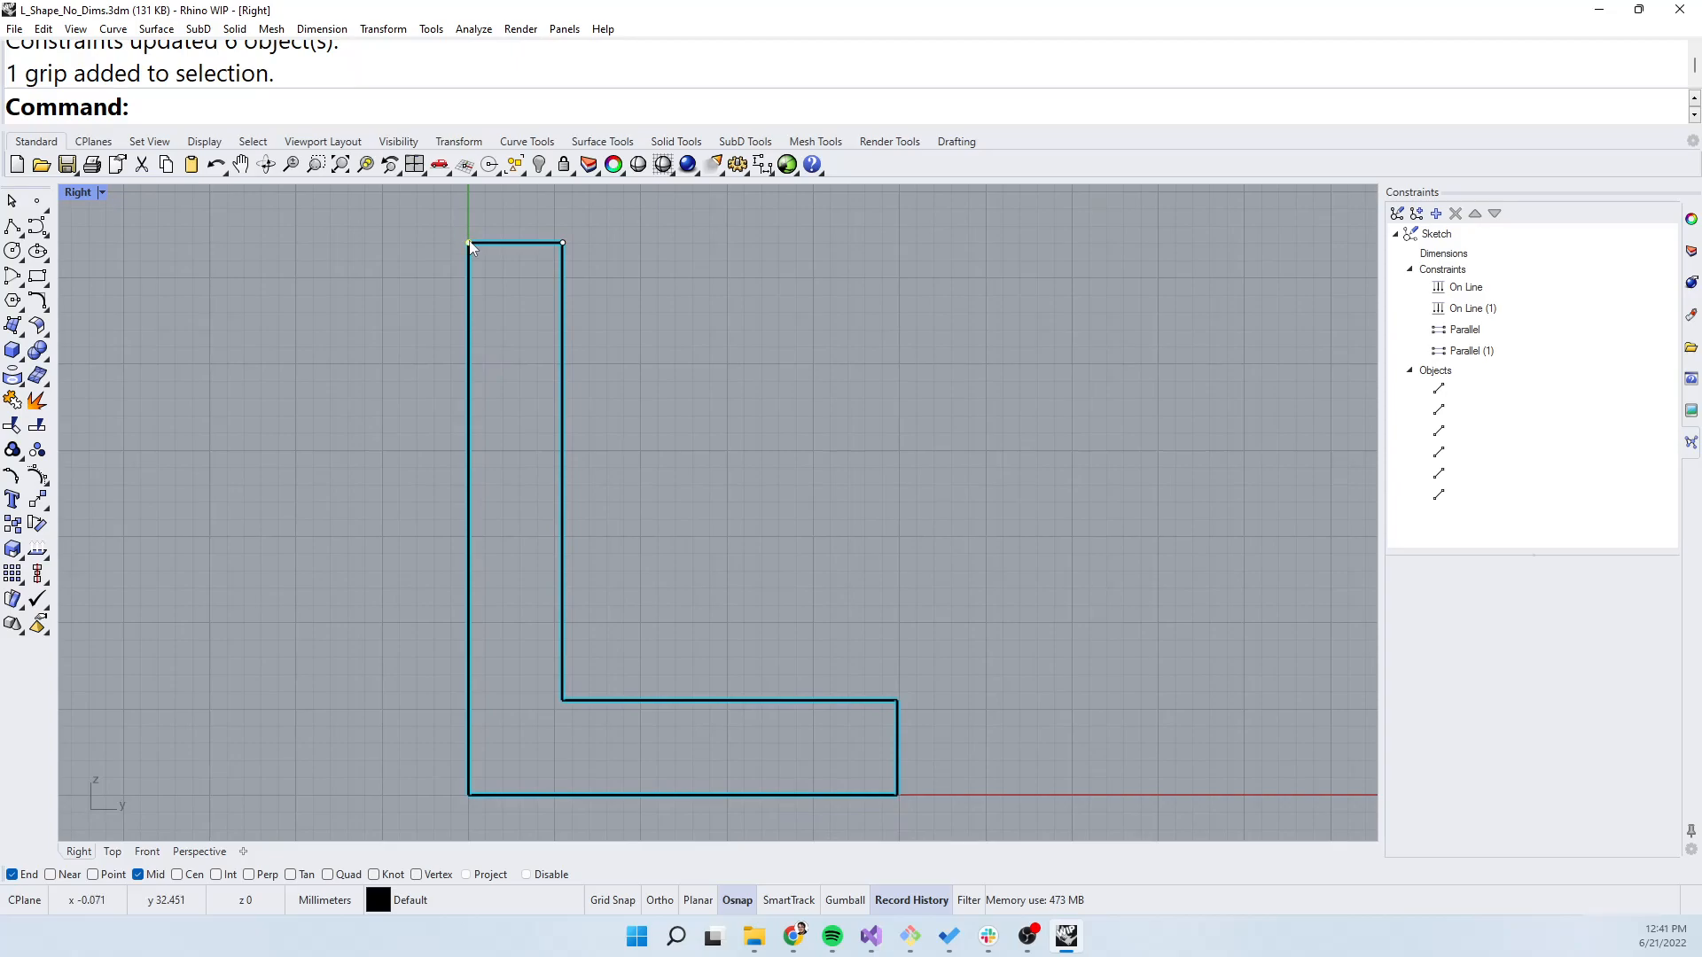
pyautogui.moveTo(460, 429)
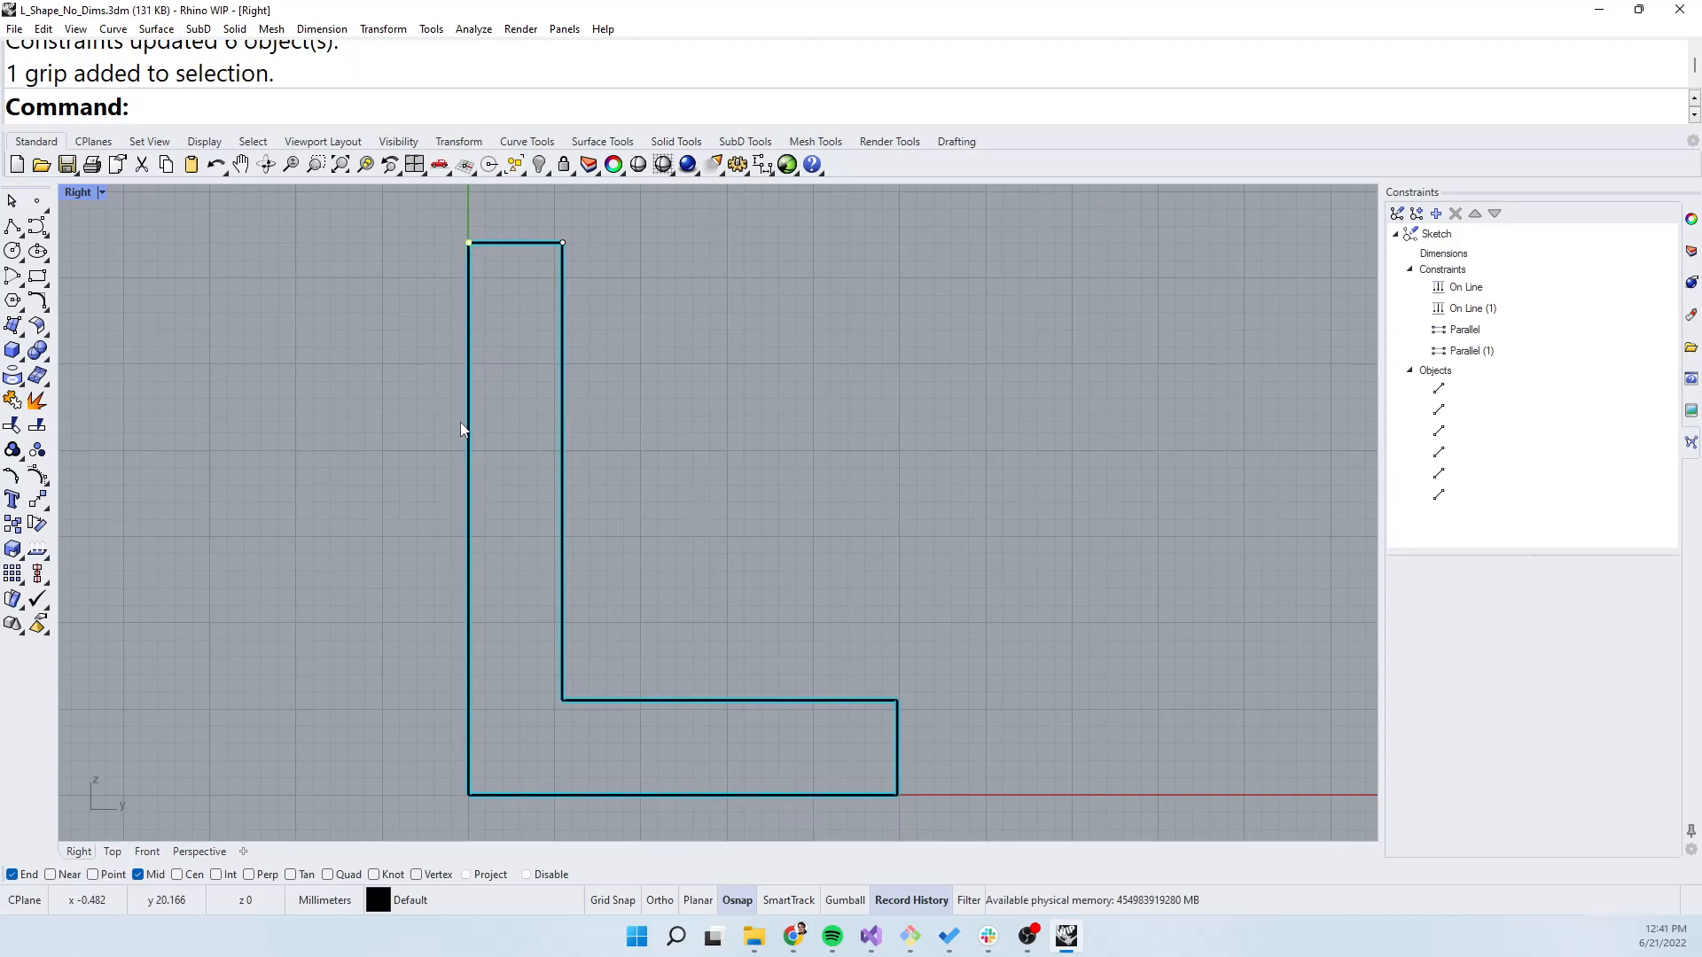
pyautogui.moveTo(472, 369)
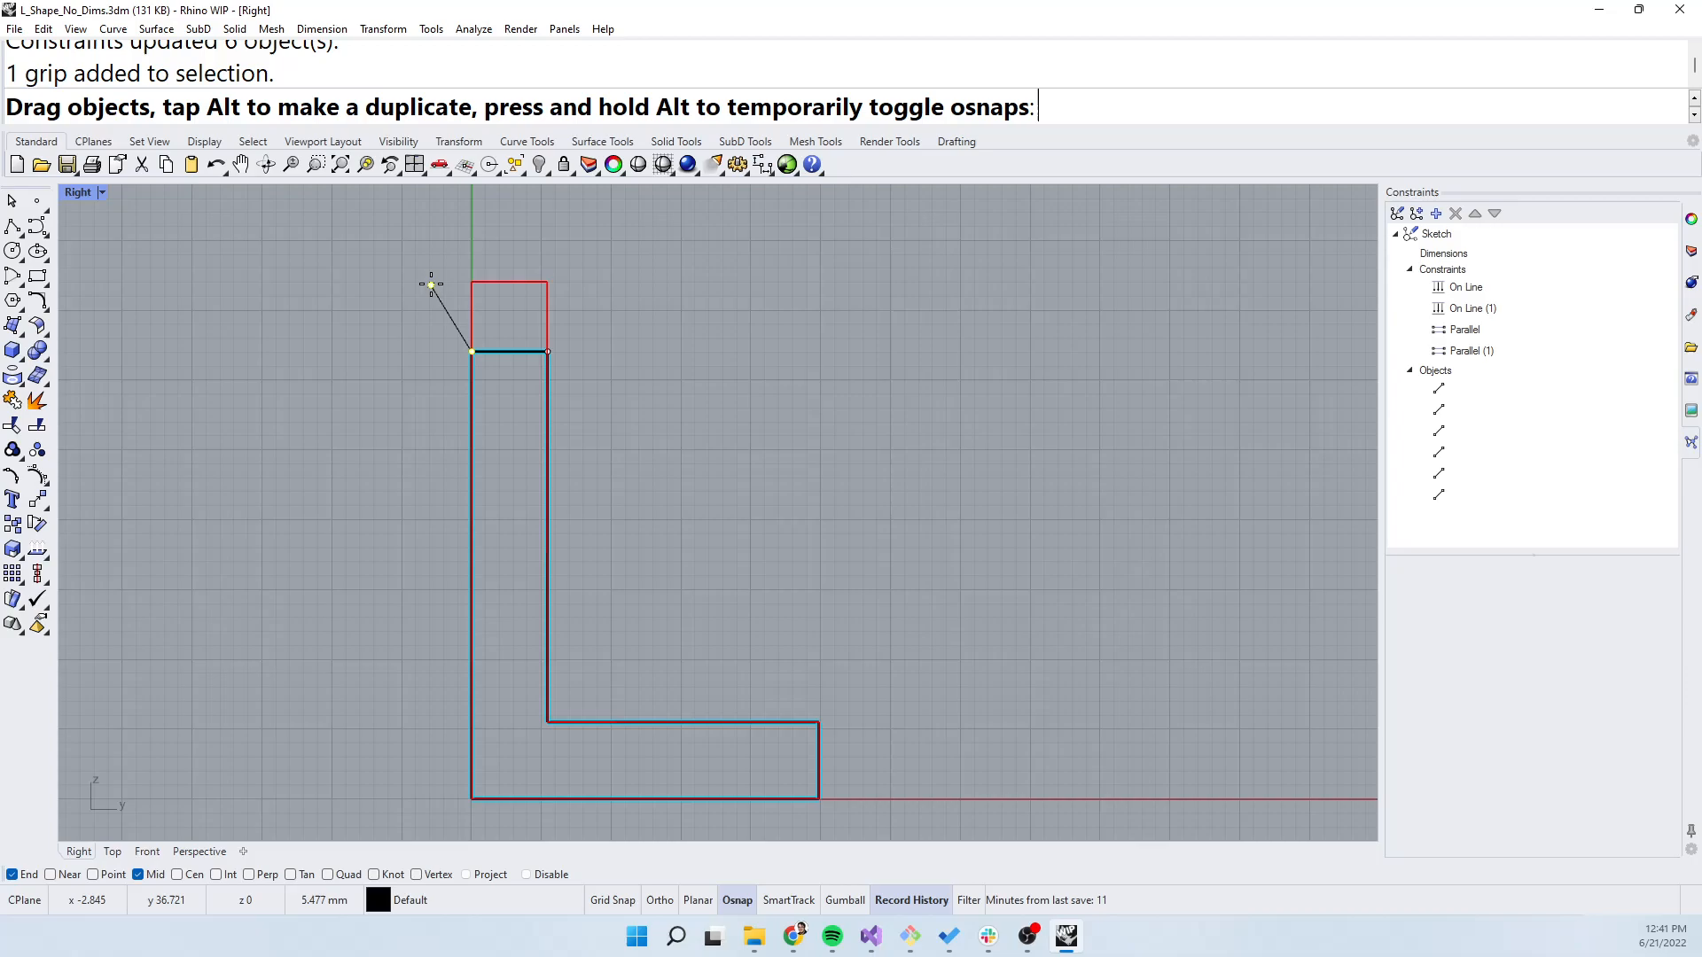
# Drag the top-left corner grip to a higher position, letting constraints update six objects
pyautogui.moveTo(431, 284); pyautogui.dragTo(416, 416)
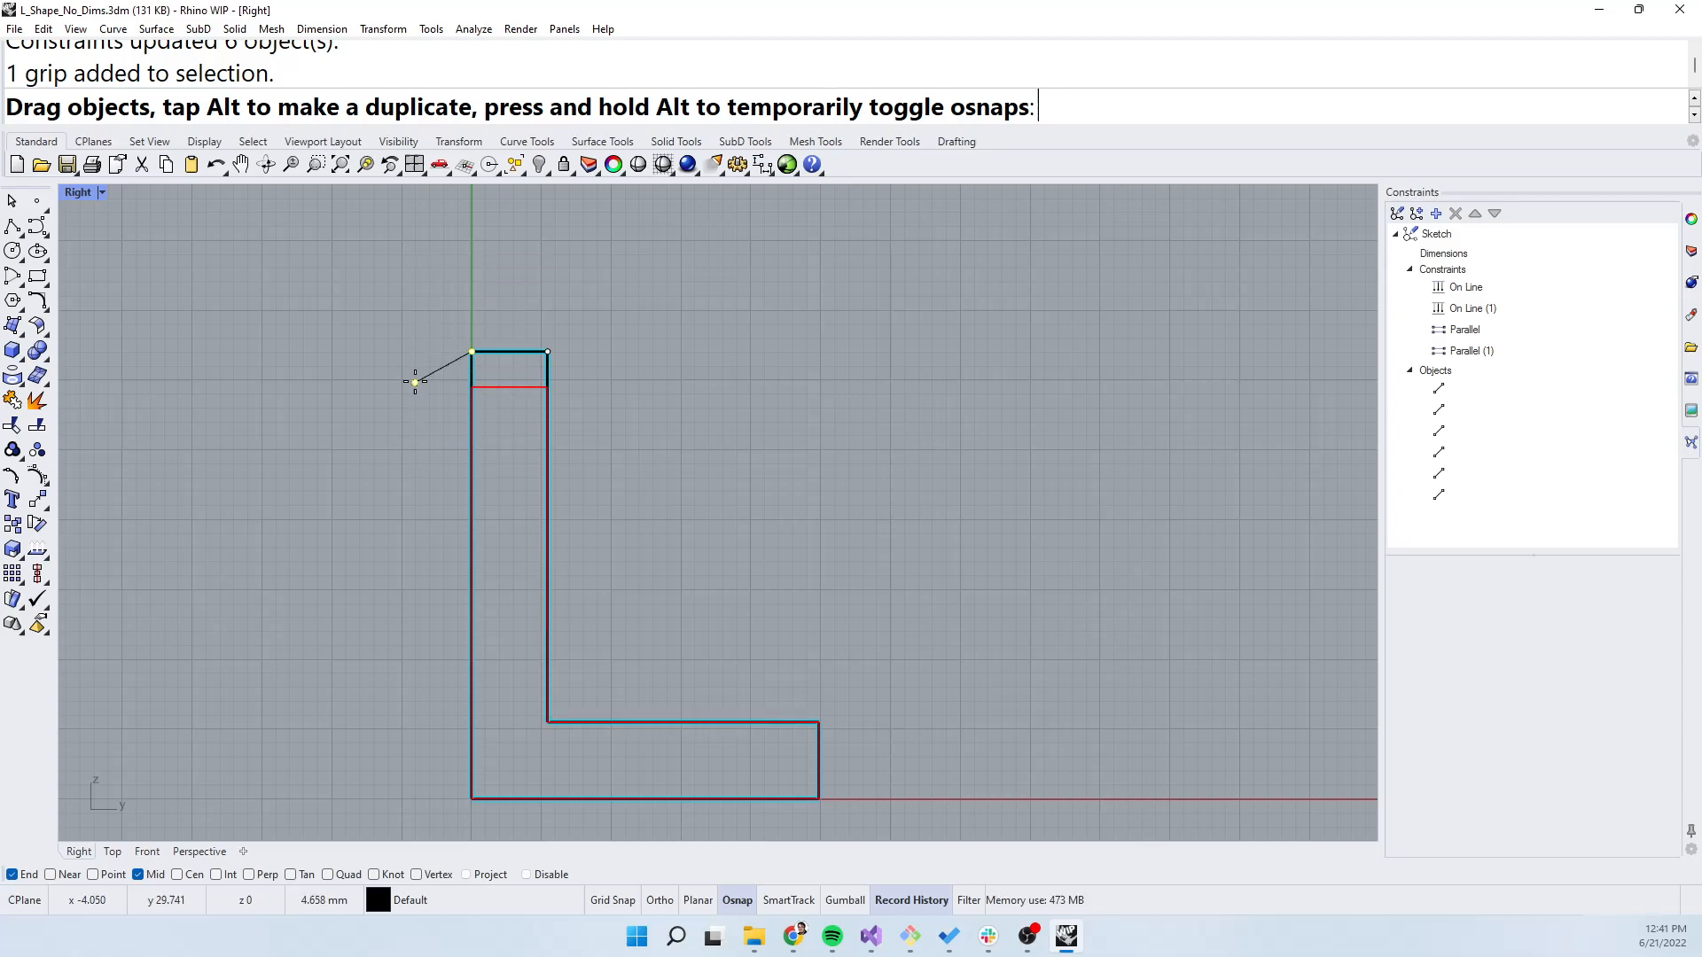
pyautogui.moveTo(469, 355); pyautogui.dragTo(469, 290)
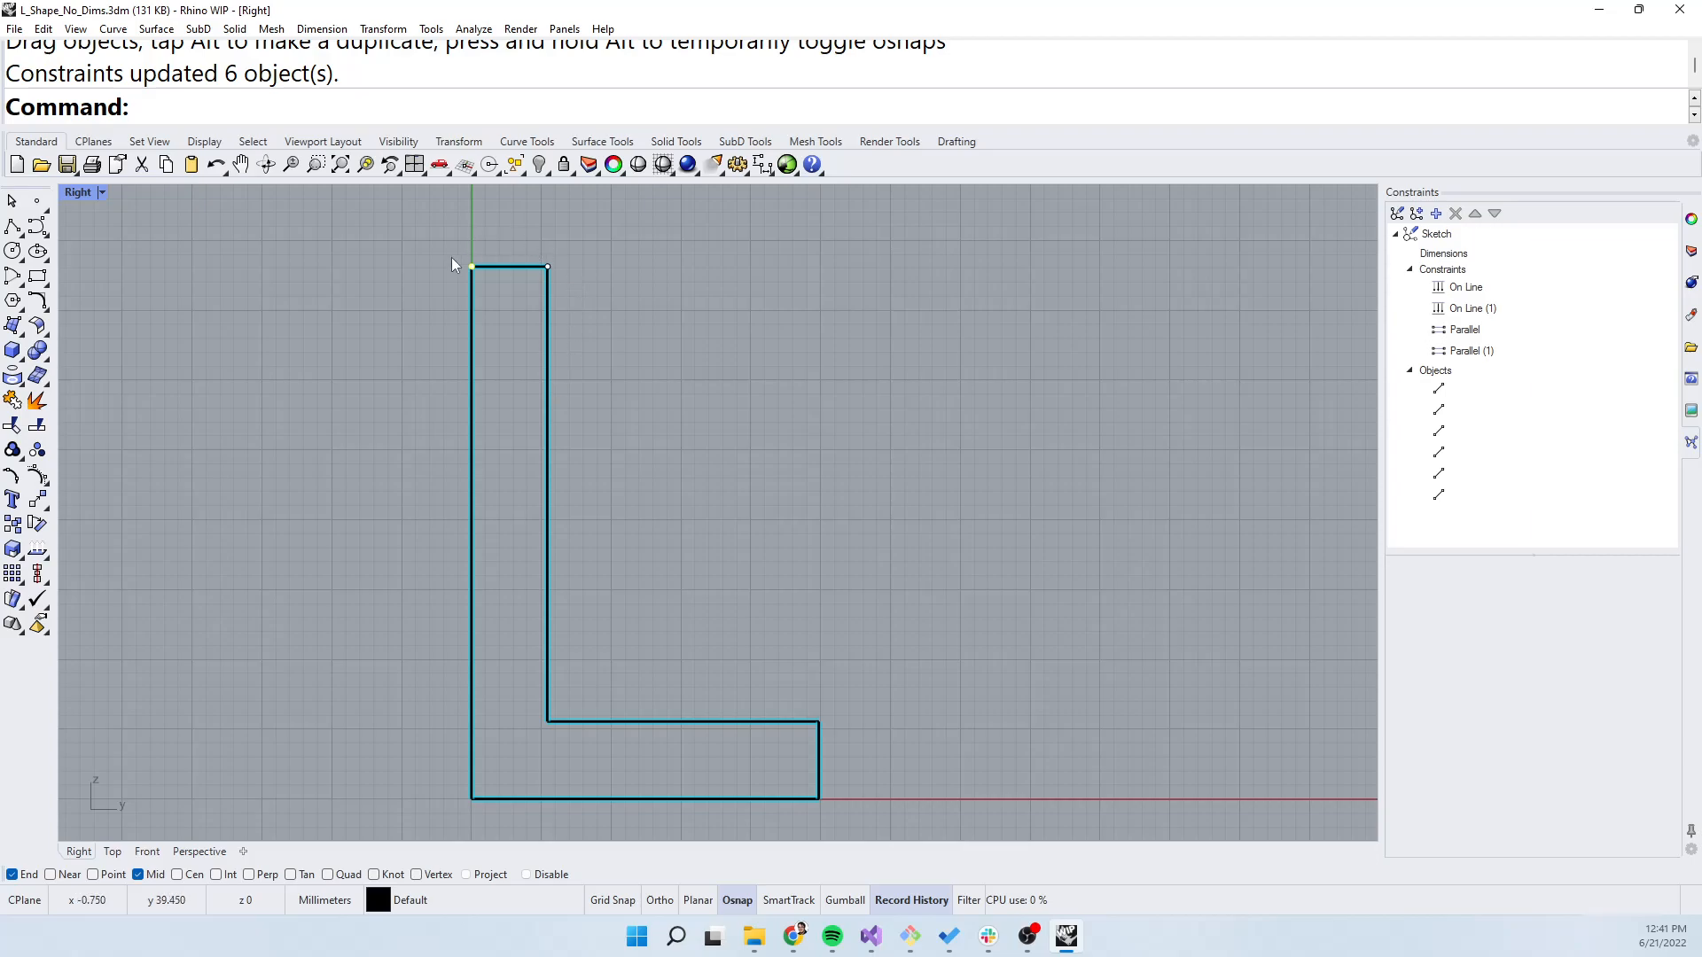
pyautogui.moveTo(433, 207)
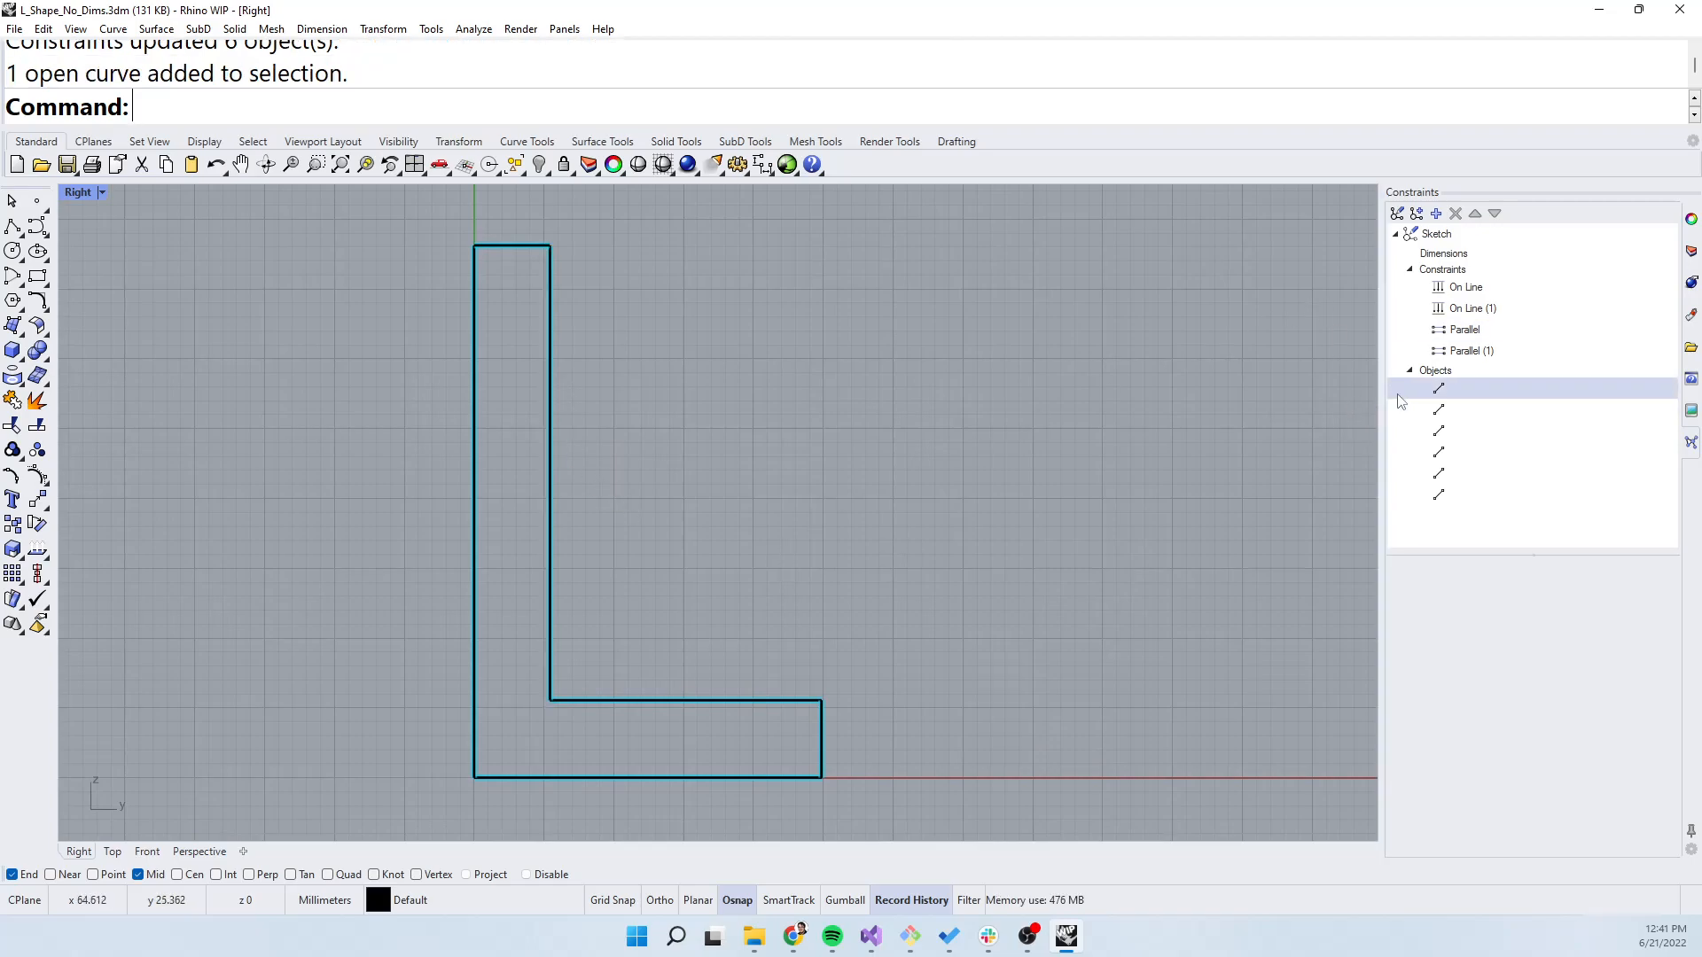
# Select the first line under Objects, the L-shape's left vertical edge
pyautogui.click(1443, 387)
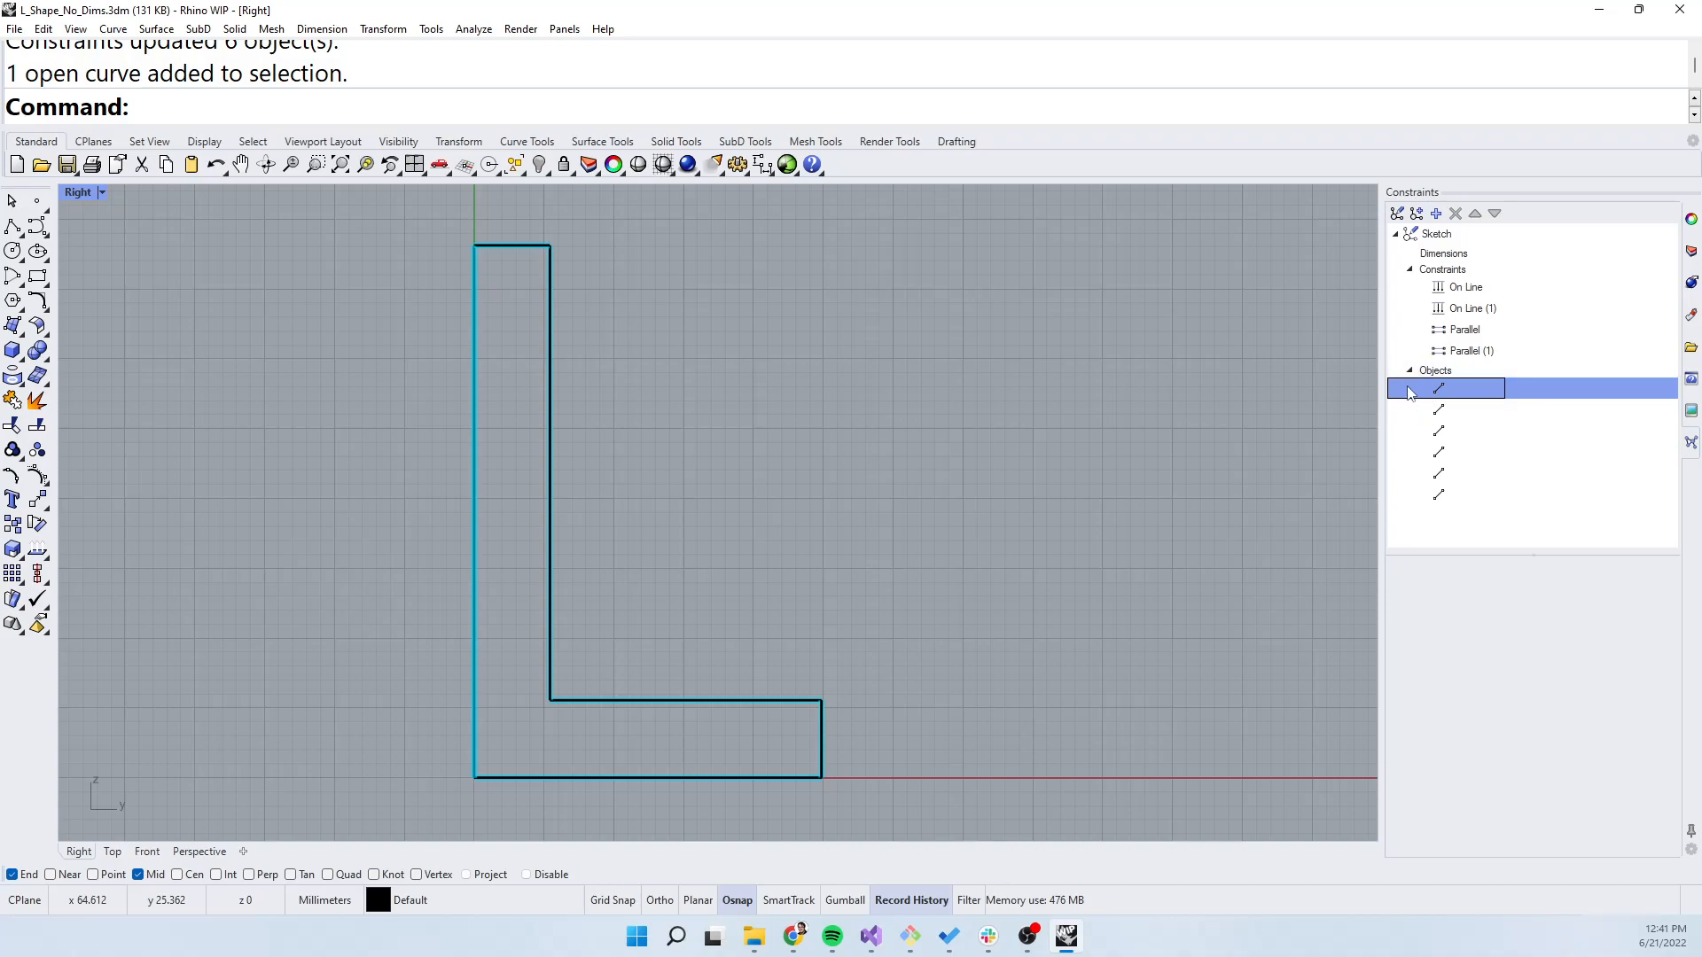
pyautogui.moveTo(1418, 394)
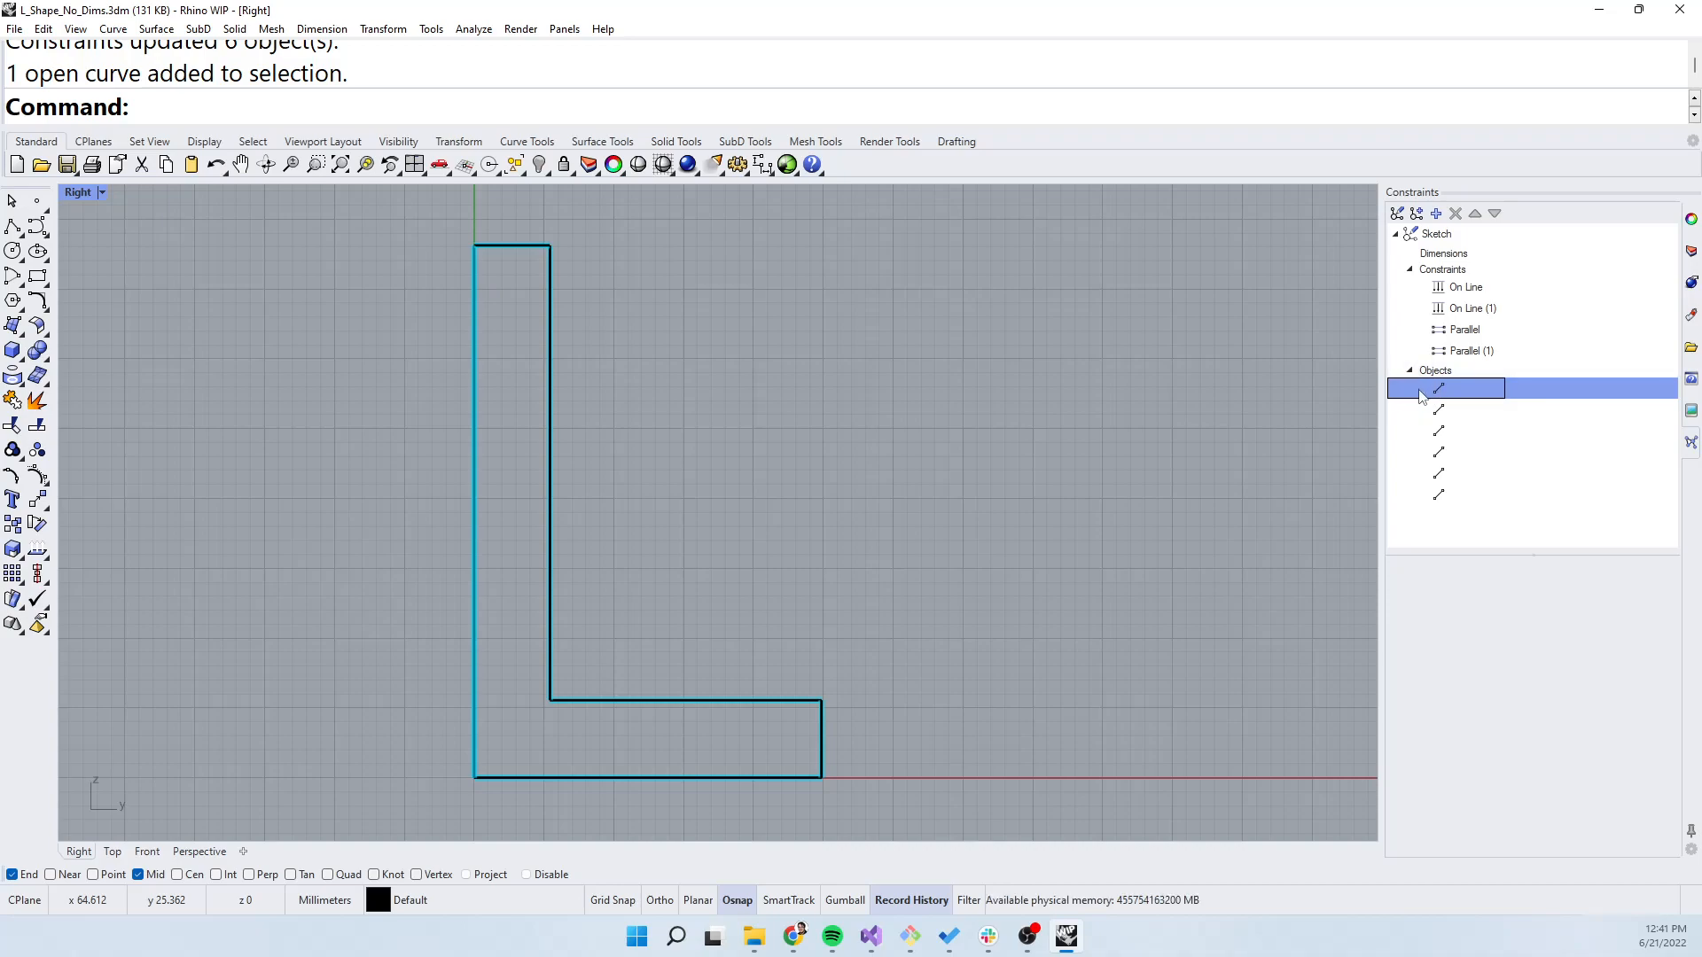